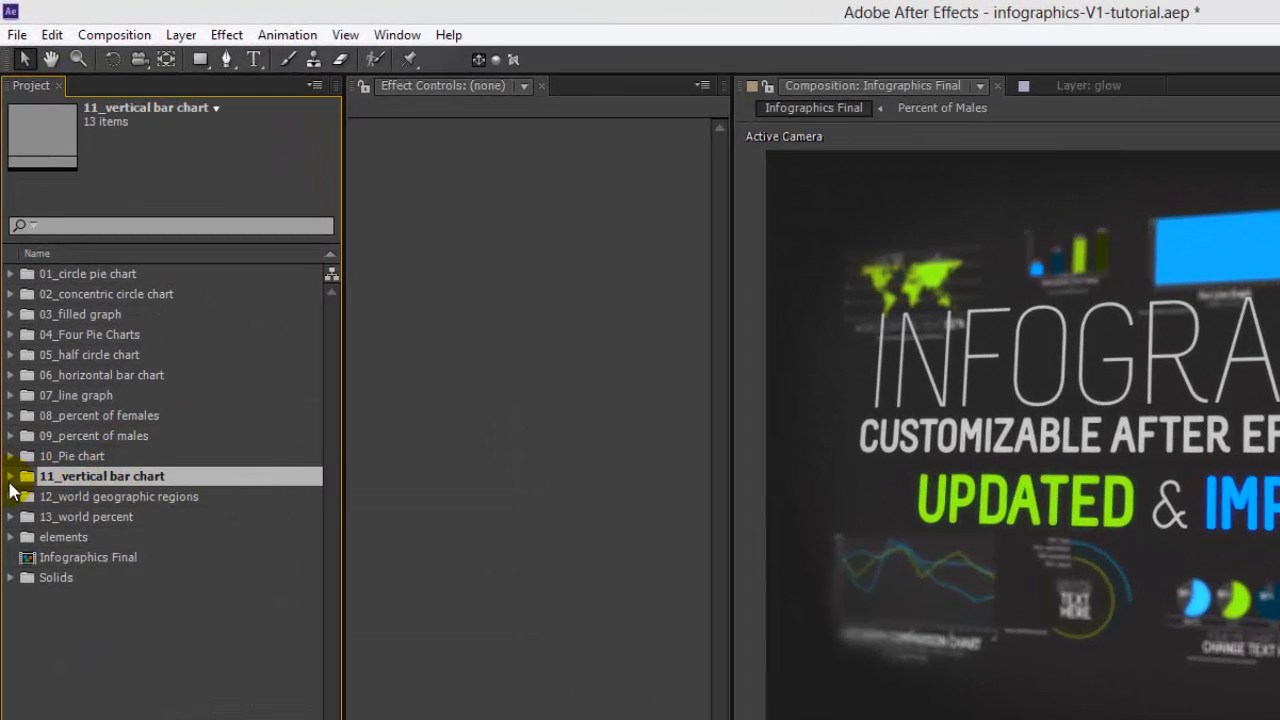
# Expand the 11_vertical bar chart folder and preview the 05, 07, 09 and vertical bar chart compositions.
pyautogui.click(10, 476)
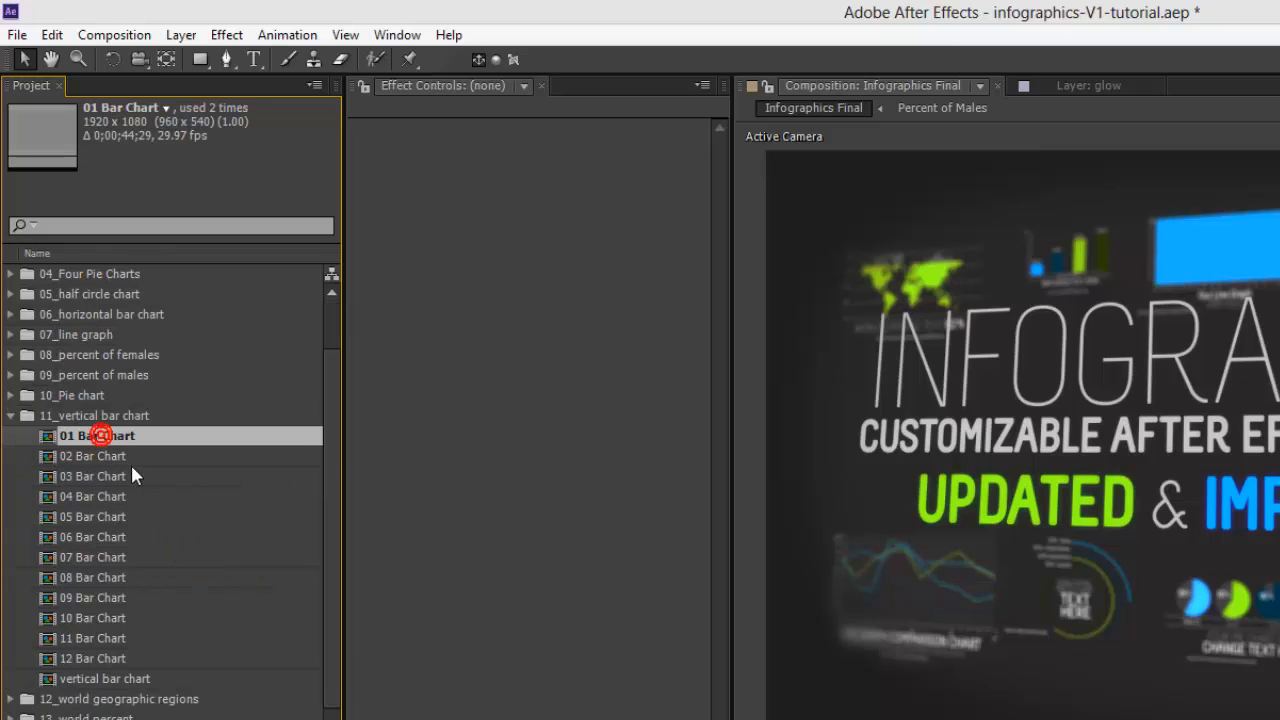
pyautogui.click(96, 516)
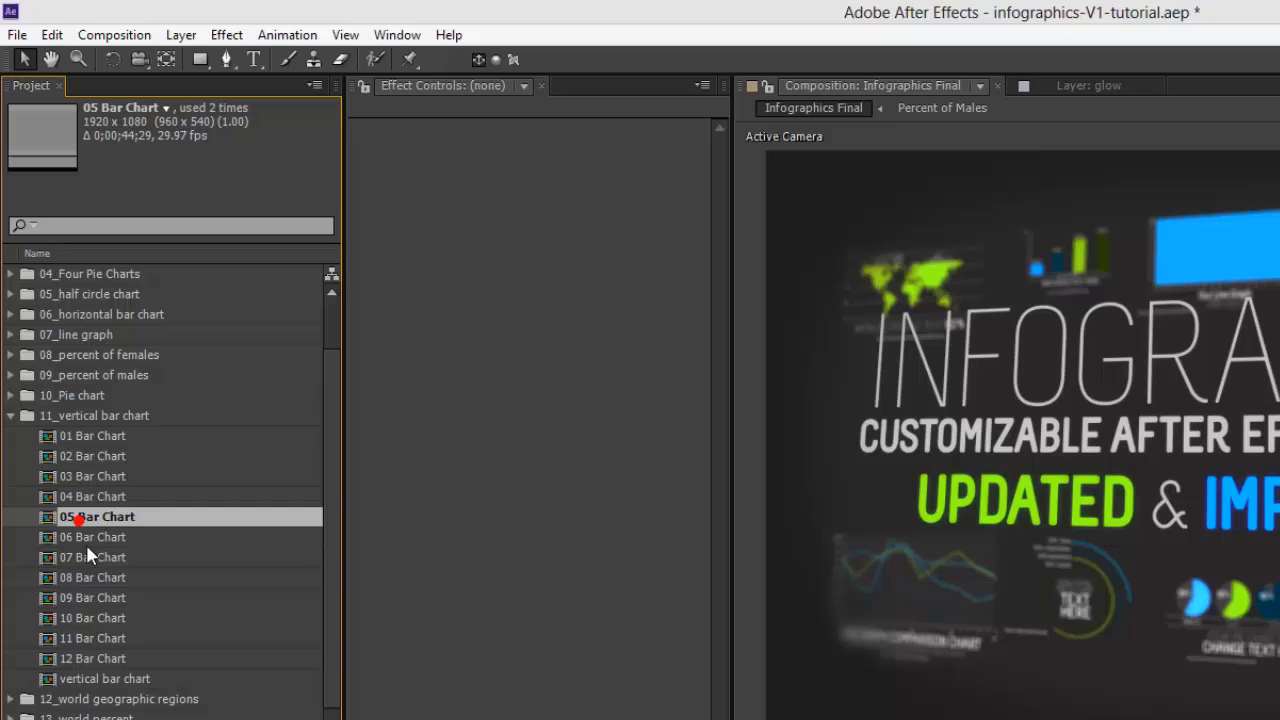
pyautogui.click(96, 556)
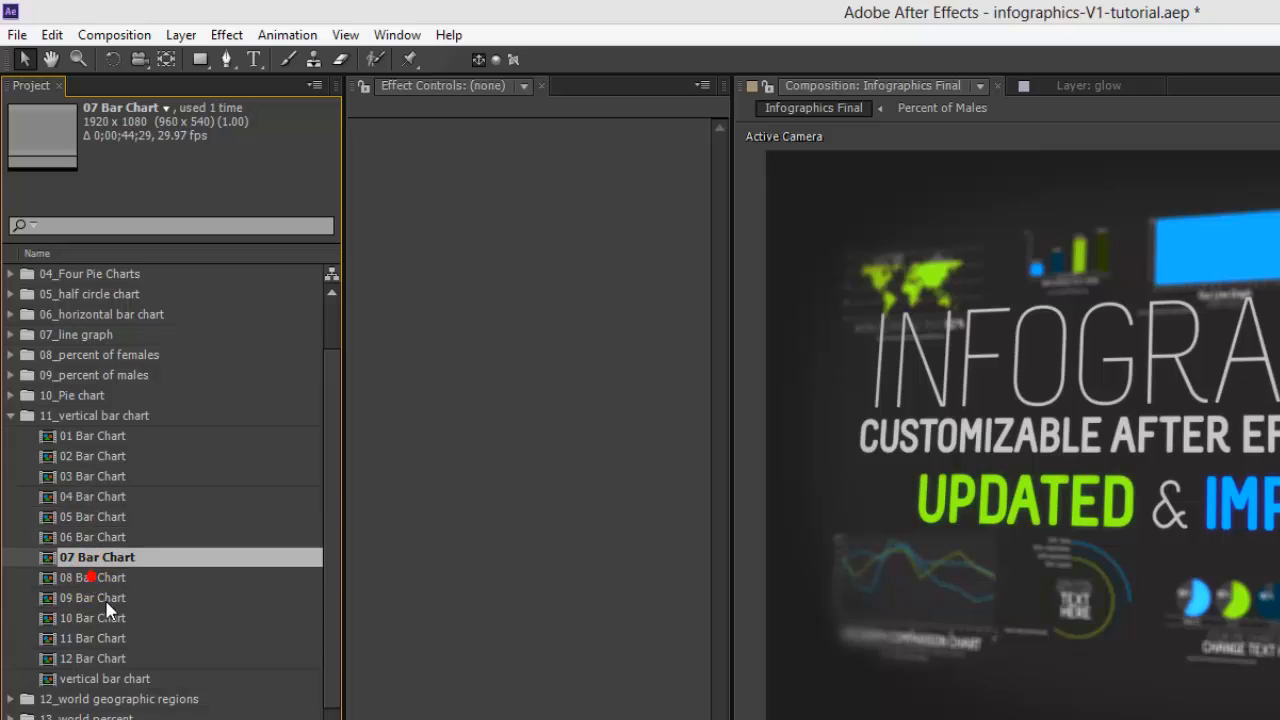
pyautogui.click(96, 596)
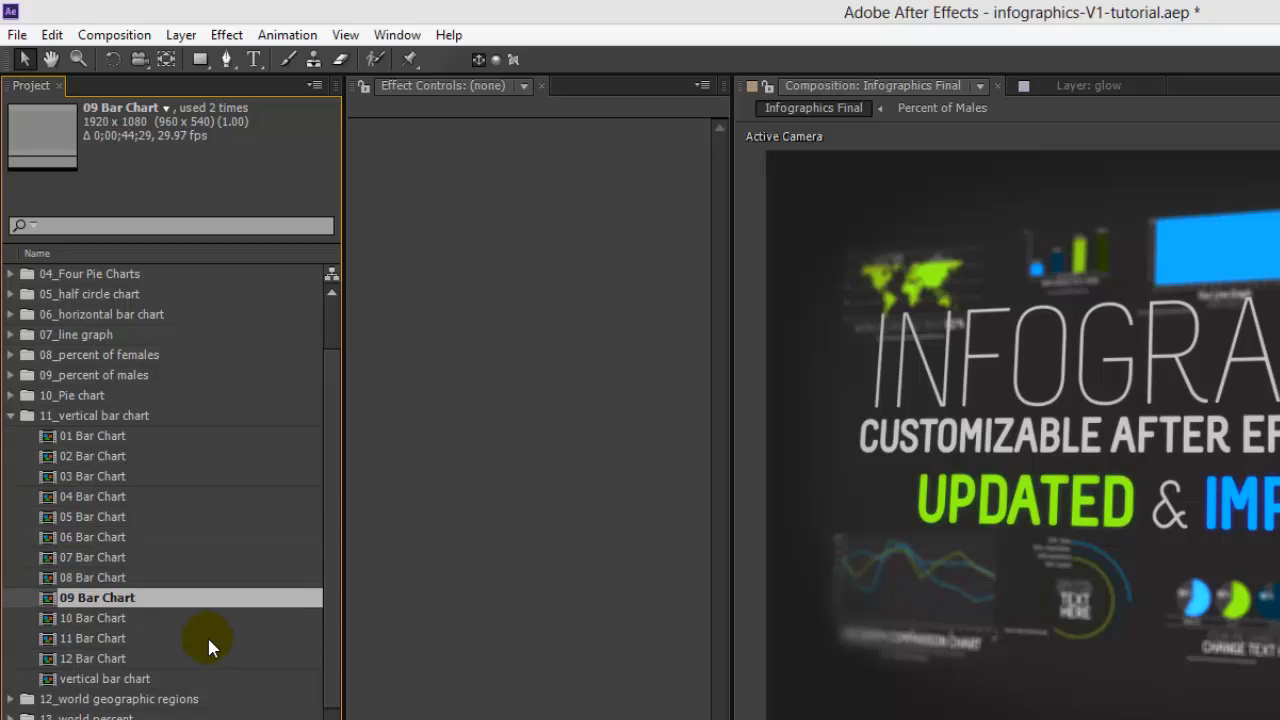
pyautogui.click(110, 678)
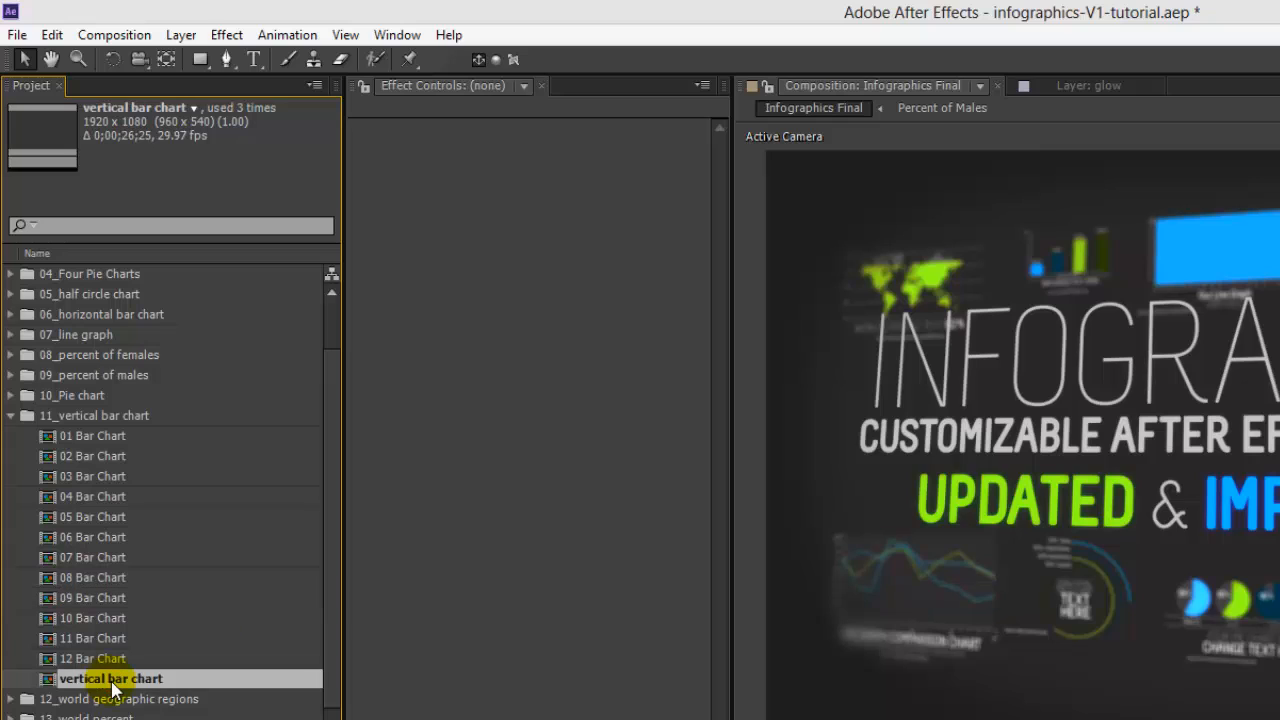
pyautogui.moveTo(42, 564)
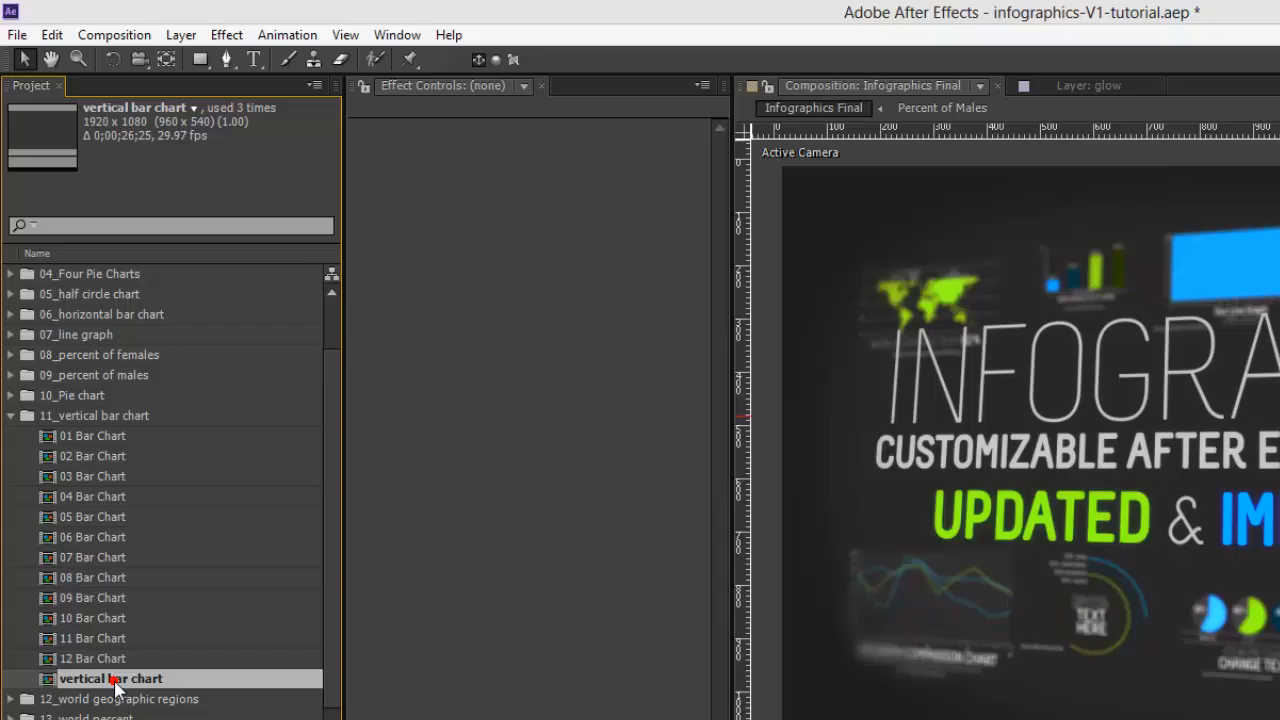
# Open the vertical bar chart composition in the viewer, then select 07 Bar Chart in the Project panel.
pyautogui.doubleClick(110, 678)
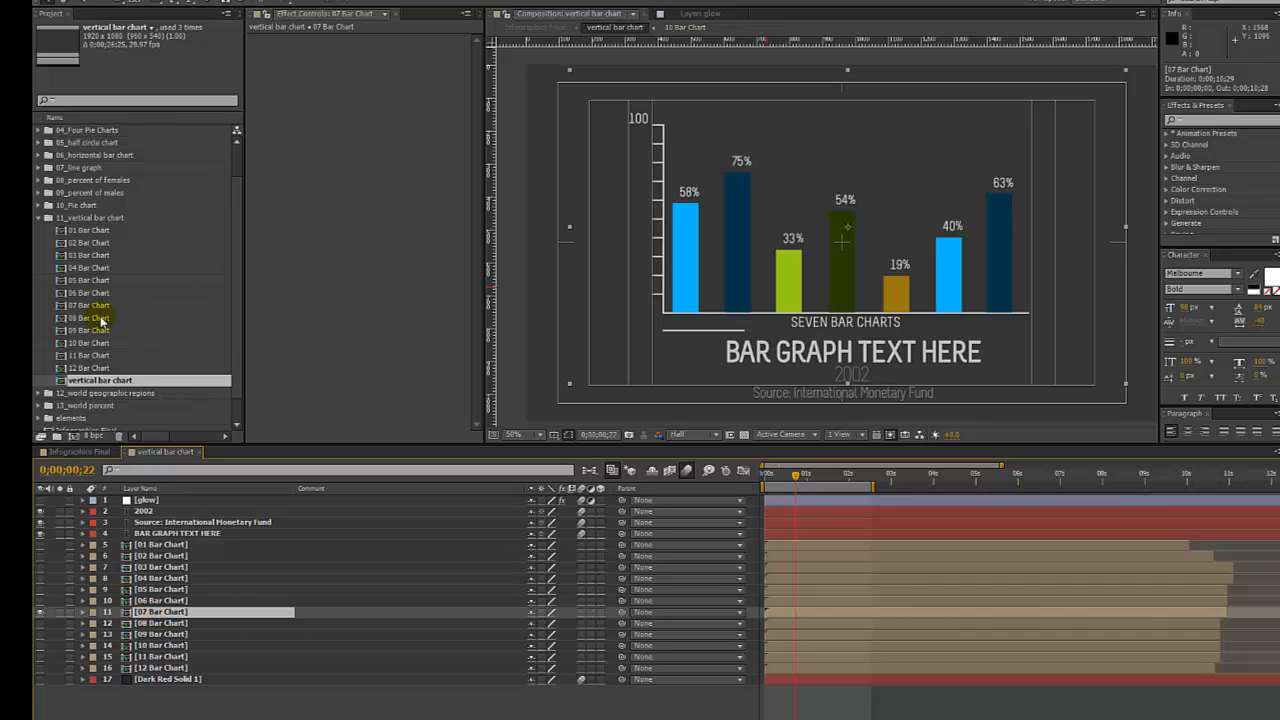
pyautogui.click(90, 304)
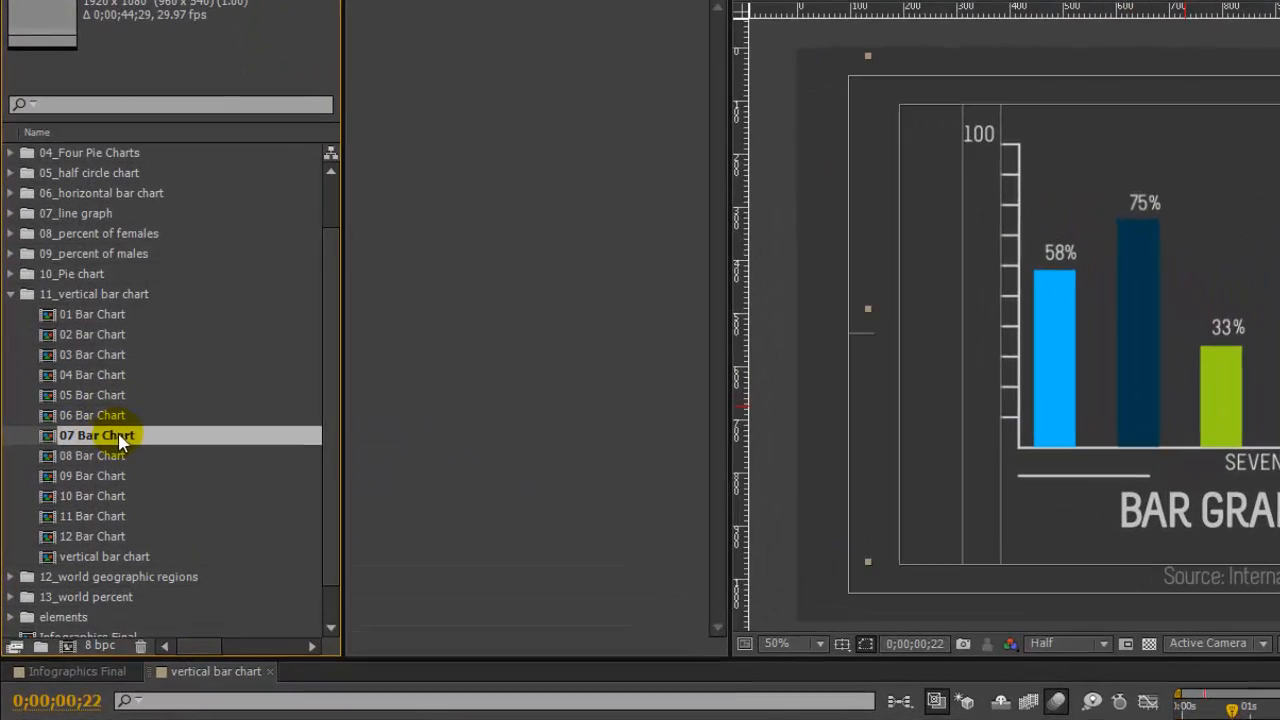
# Open the 07 Bar Chart composition in its own timeline tab.
pyautogui.doubleClick(96, 436)
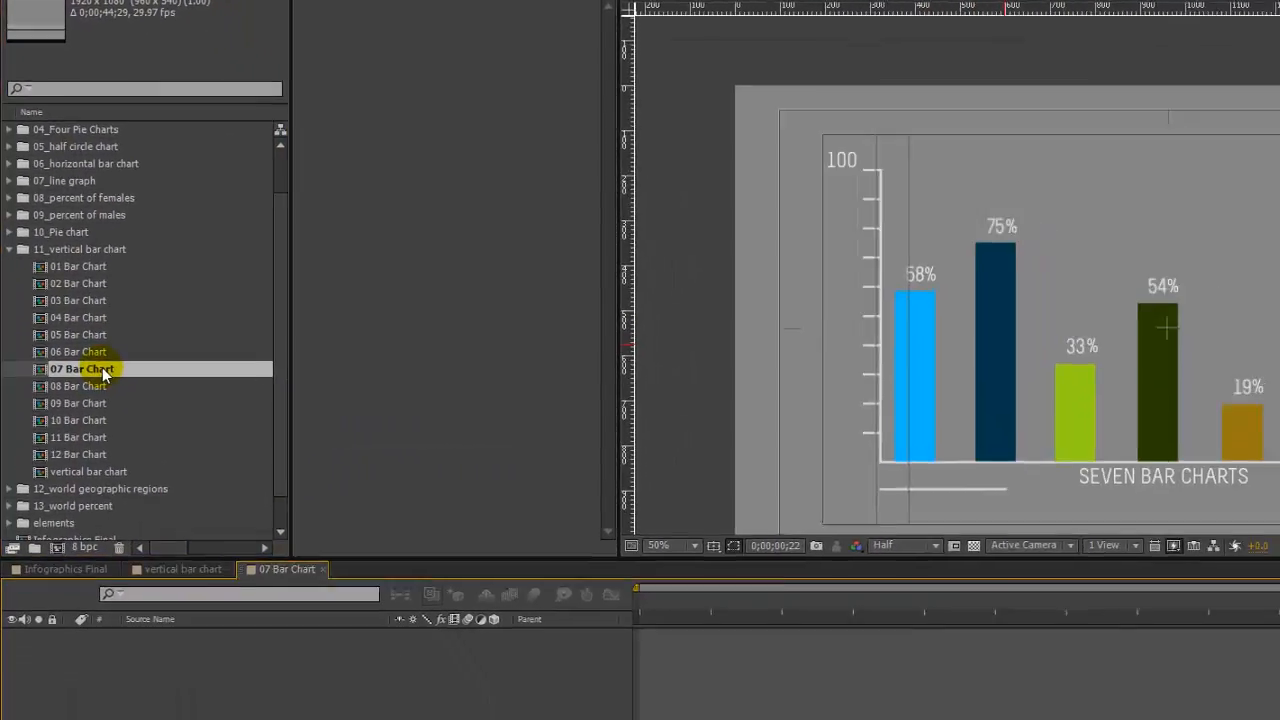
pyautogui.click(144, 452)
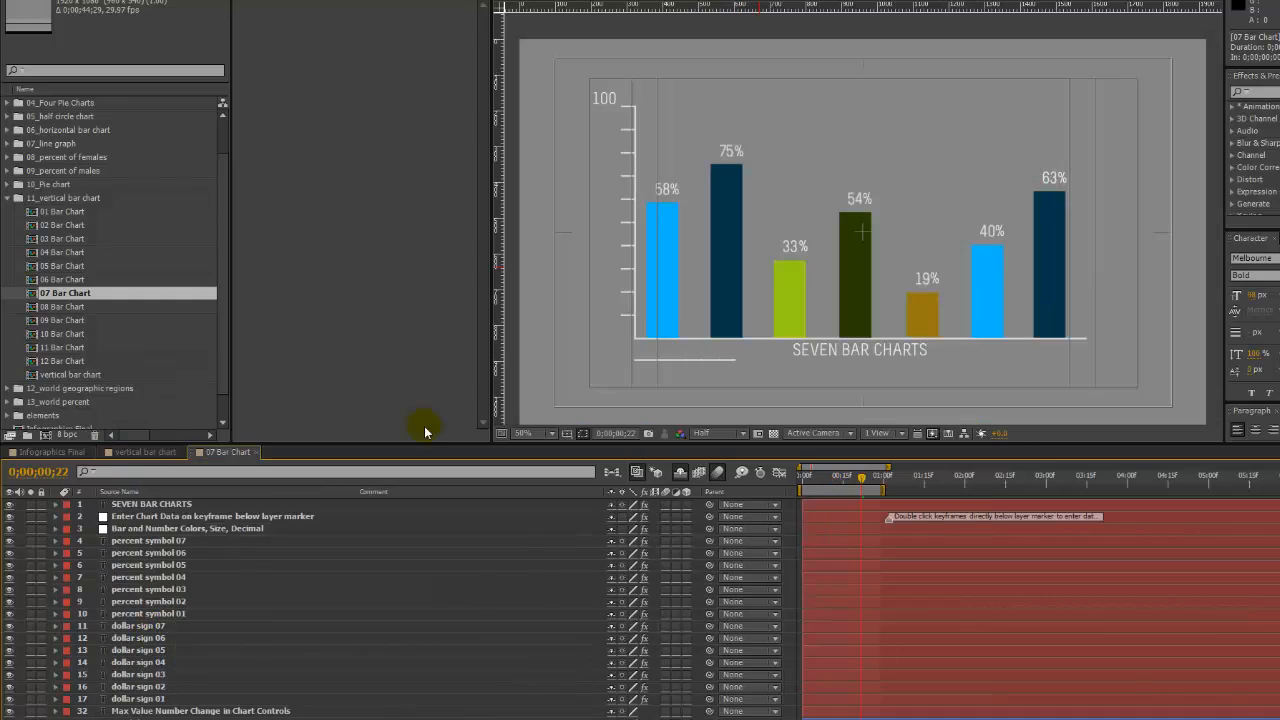
pyautogui.moveTo(344, 456)
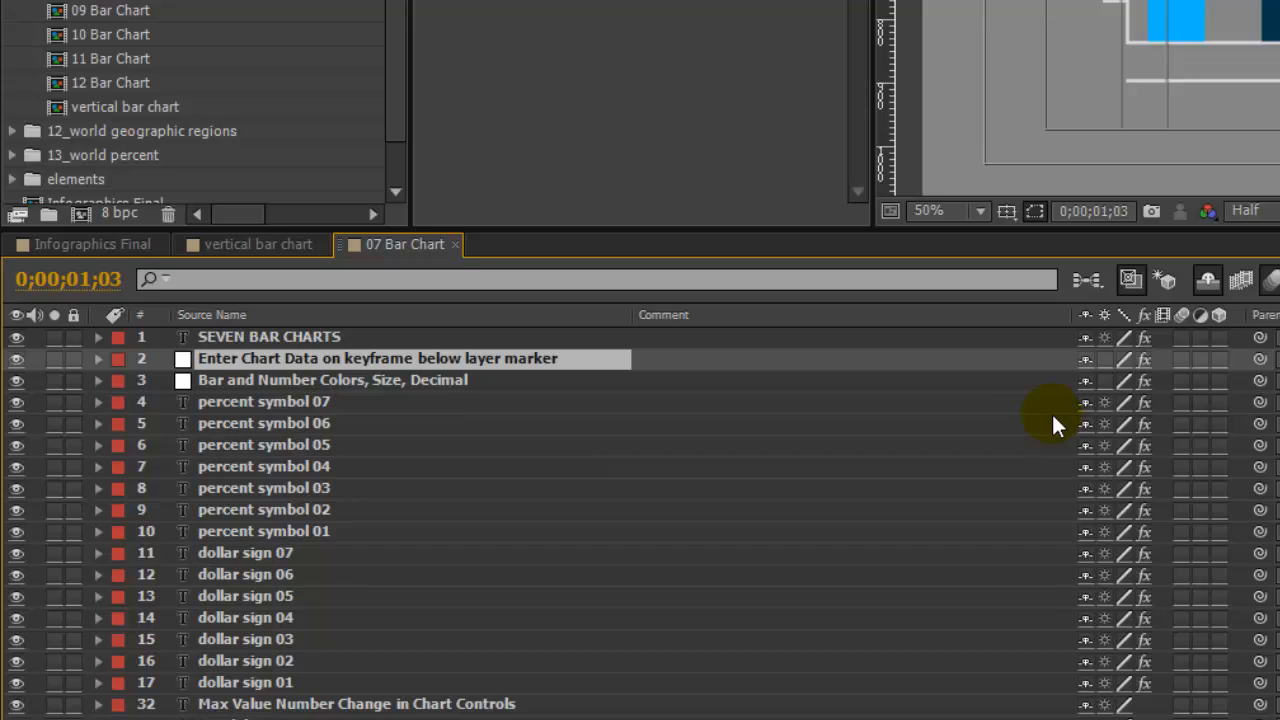
# Set the Bar Data 01 slider to 50 so the first bar reads 50%.
pyautogui.press('u')
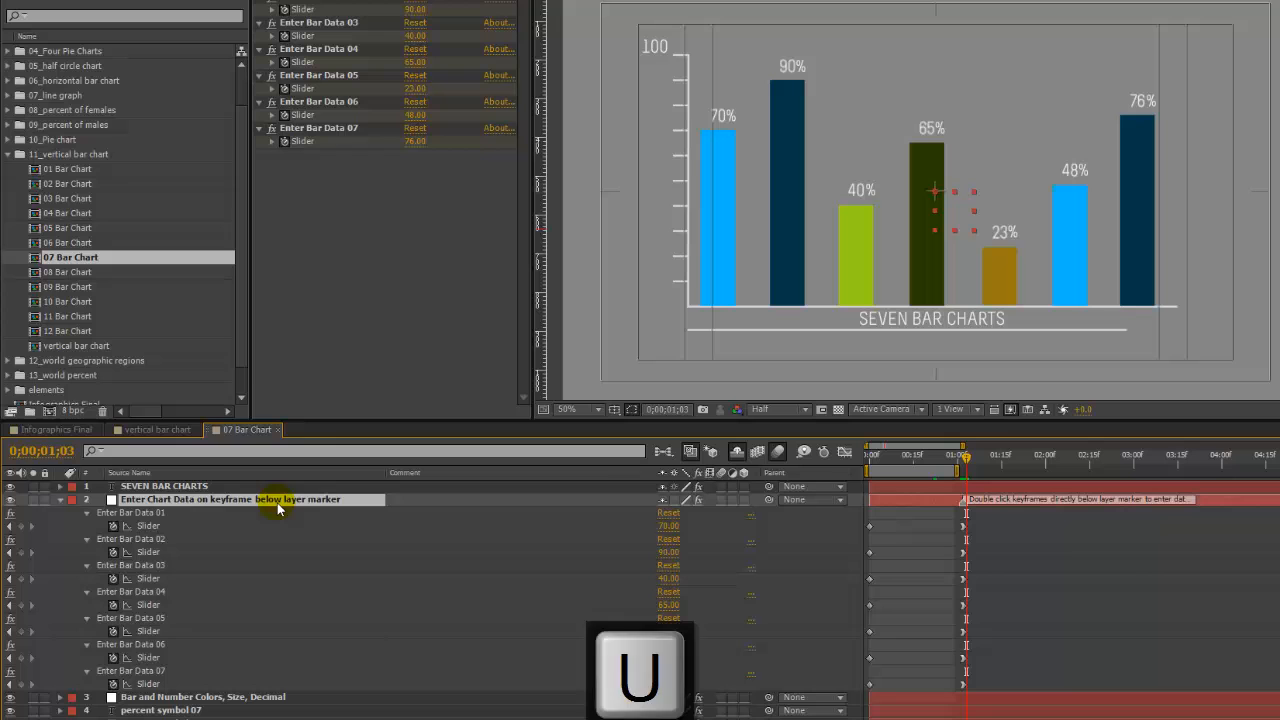
pyautogui.doubleClick(964, 528)
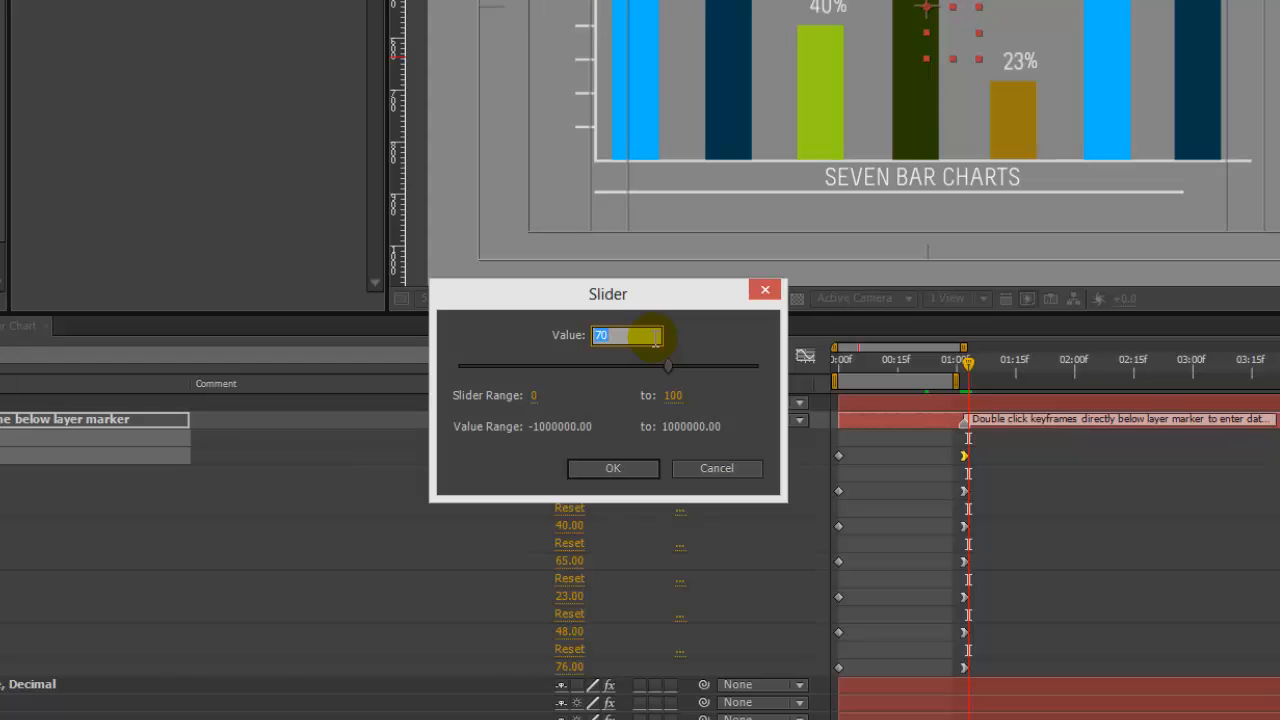
pyautogui.write('50')
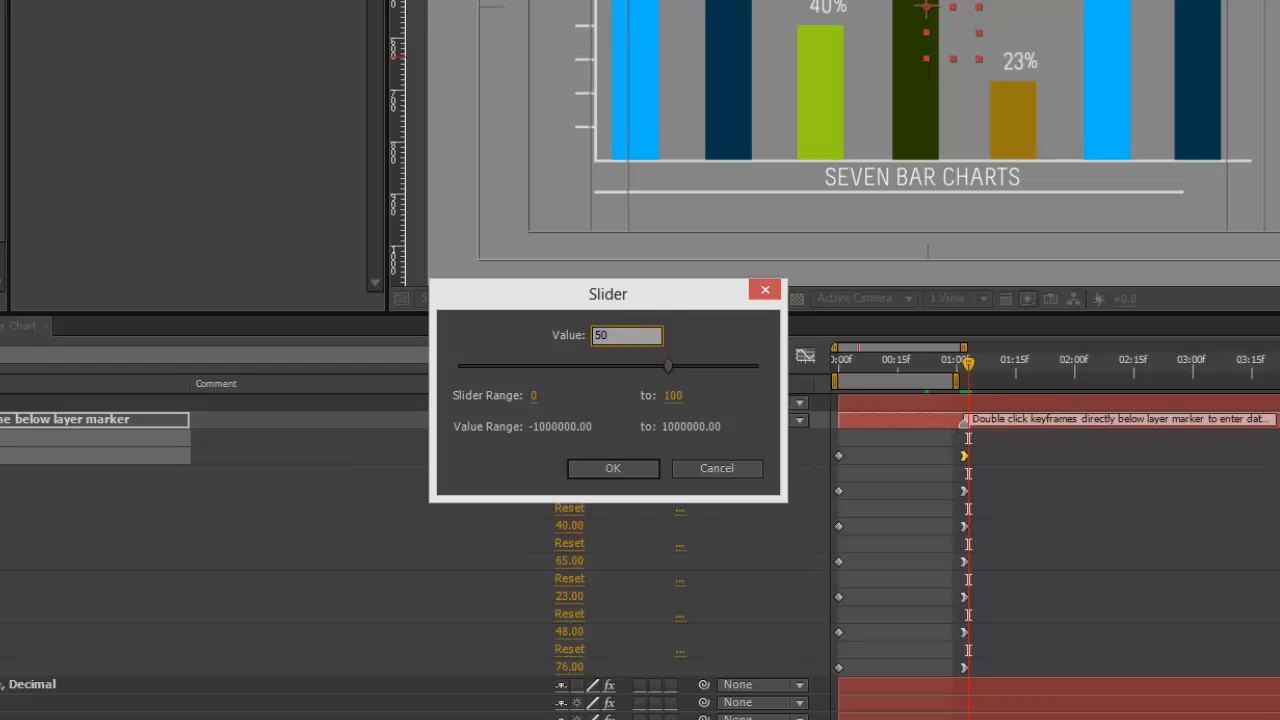
pyautogui.click(612, 468)
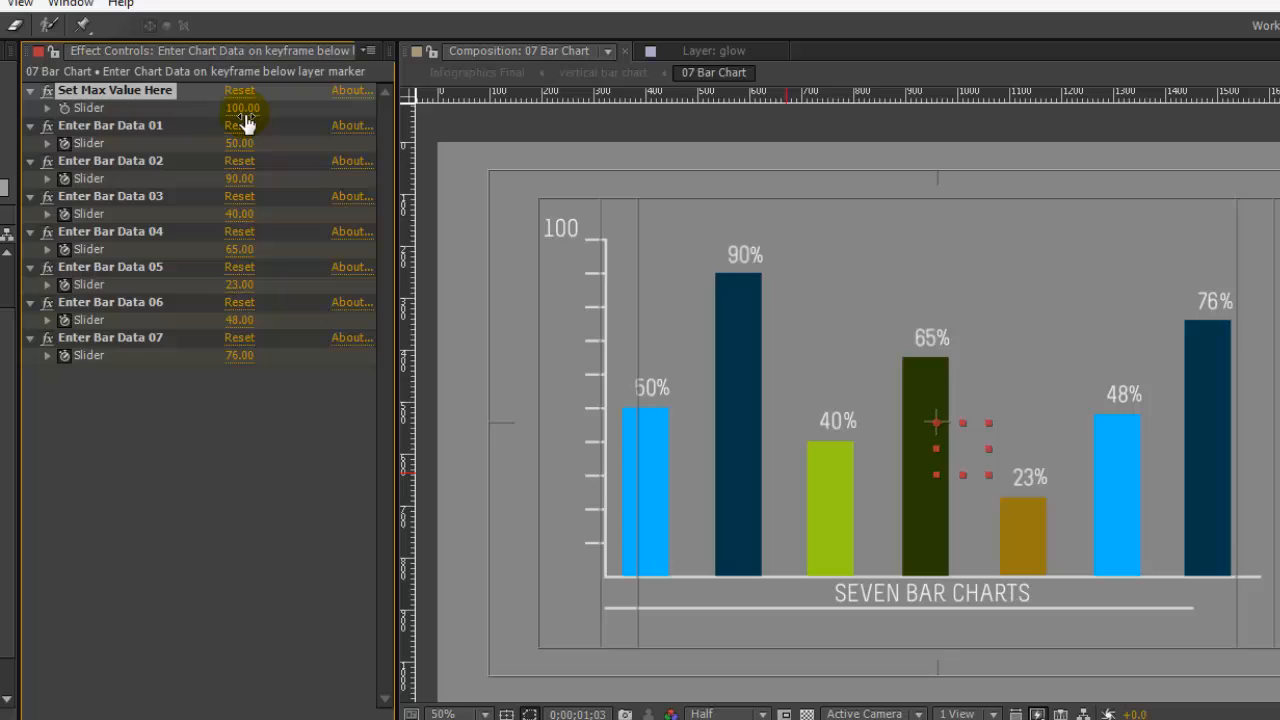
# Set the chart's Max Value slider to 500, rescaling all seven bars.
pyautogui.click(244, 108)
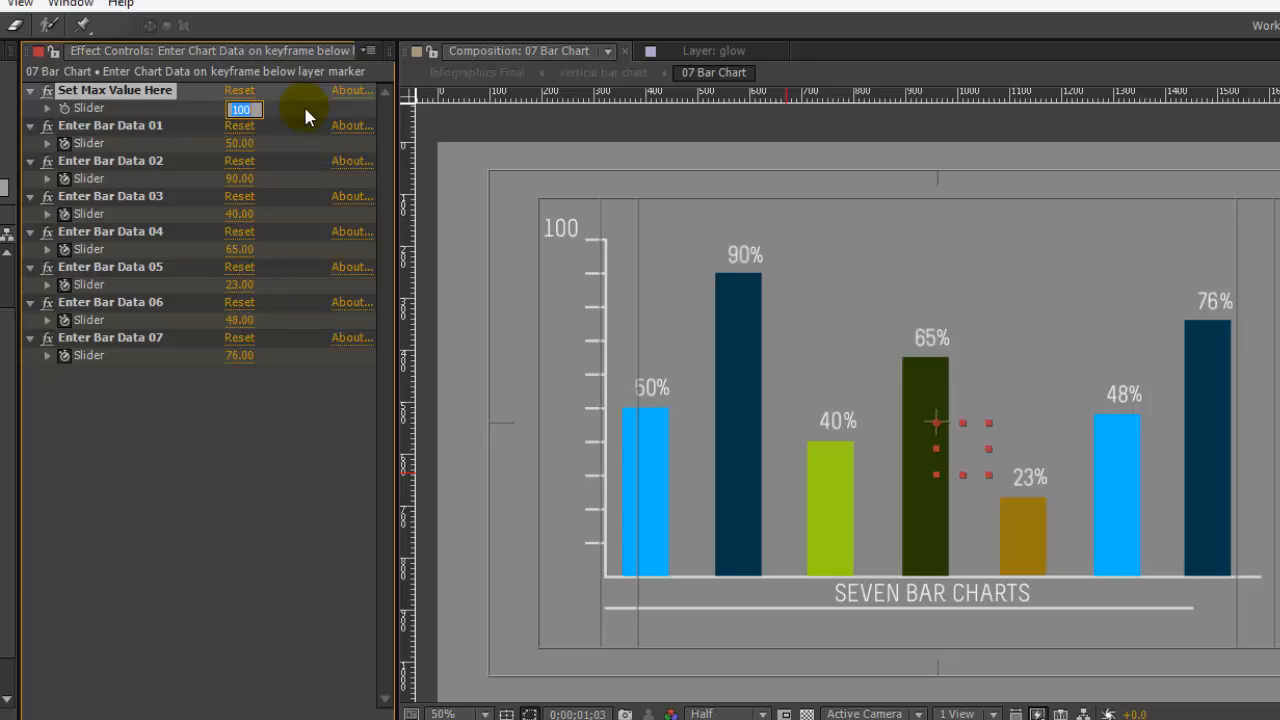
pyautogui.write('50')
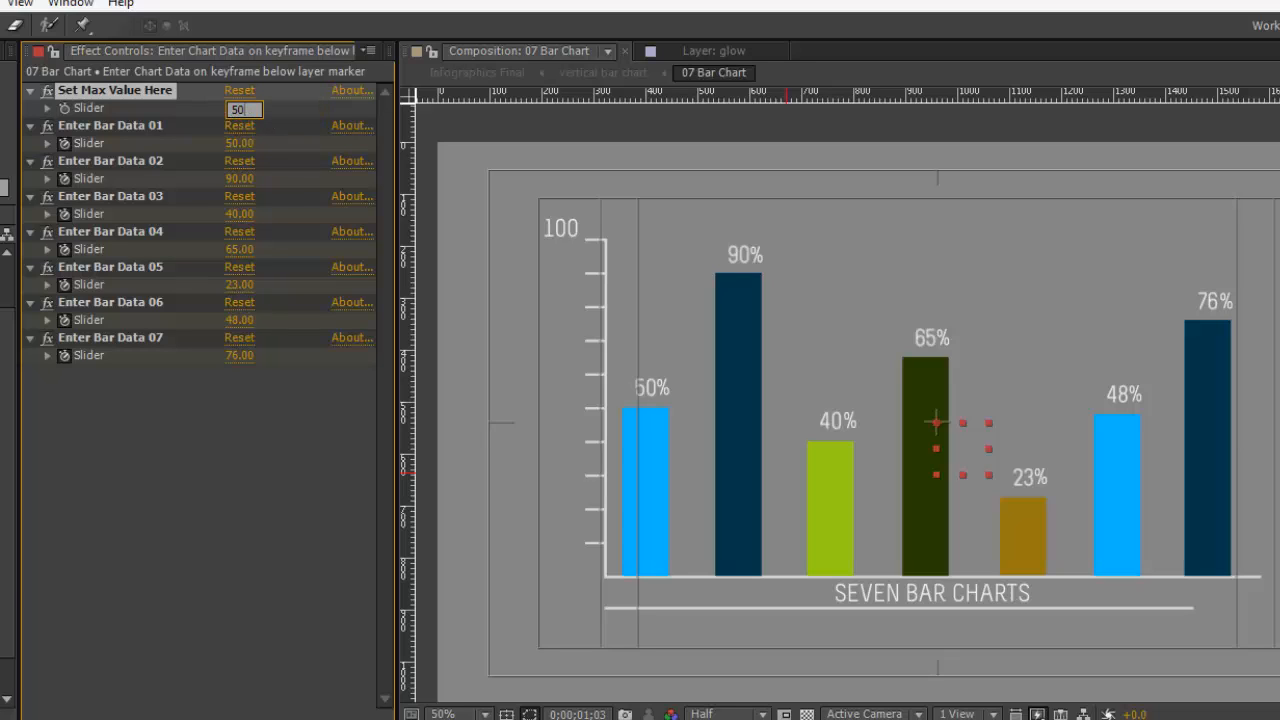
pyautogui.write('500.00')
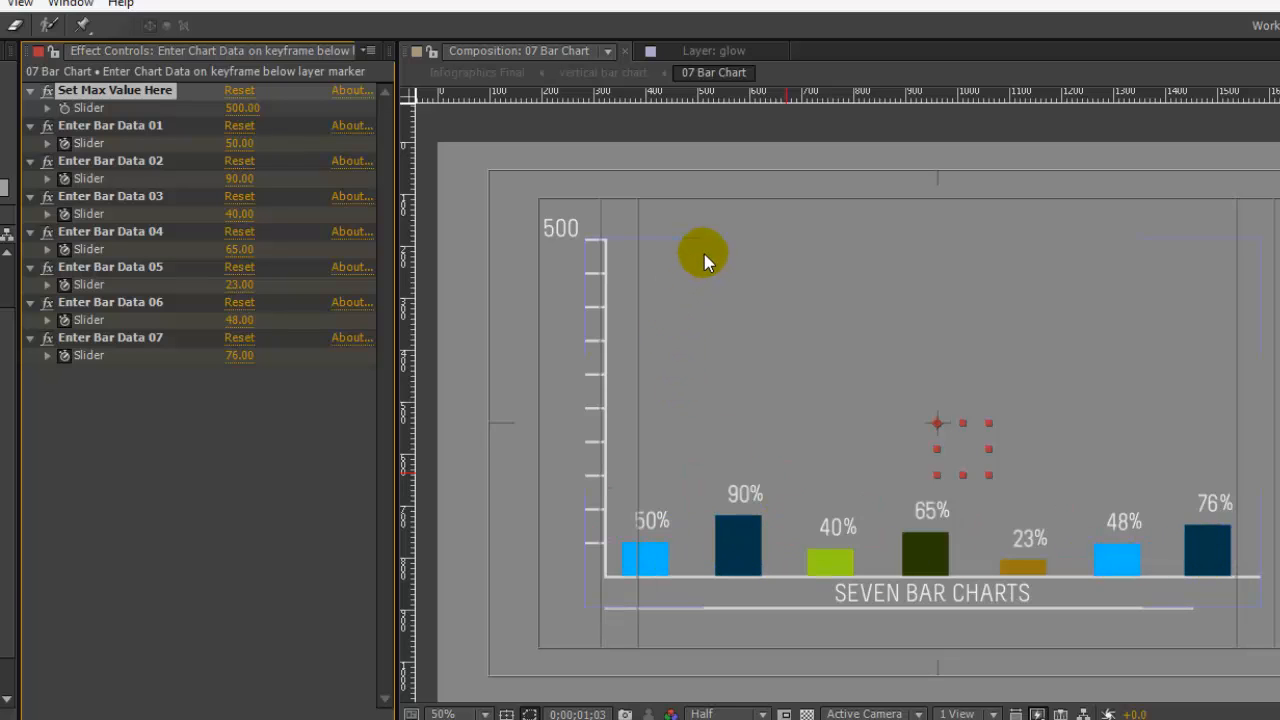
pyautogui.moveTo(704, 252); pyautogui.dragTo(930, 478)
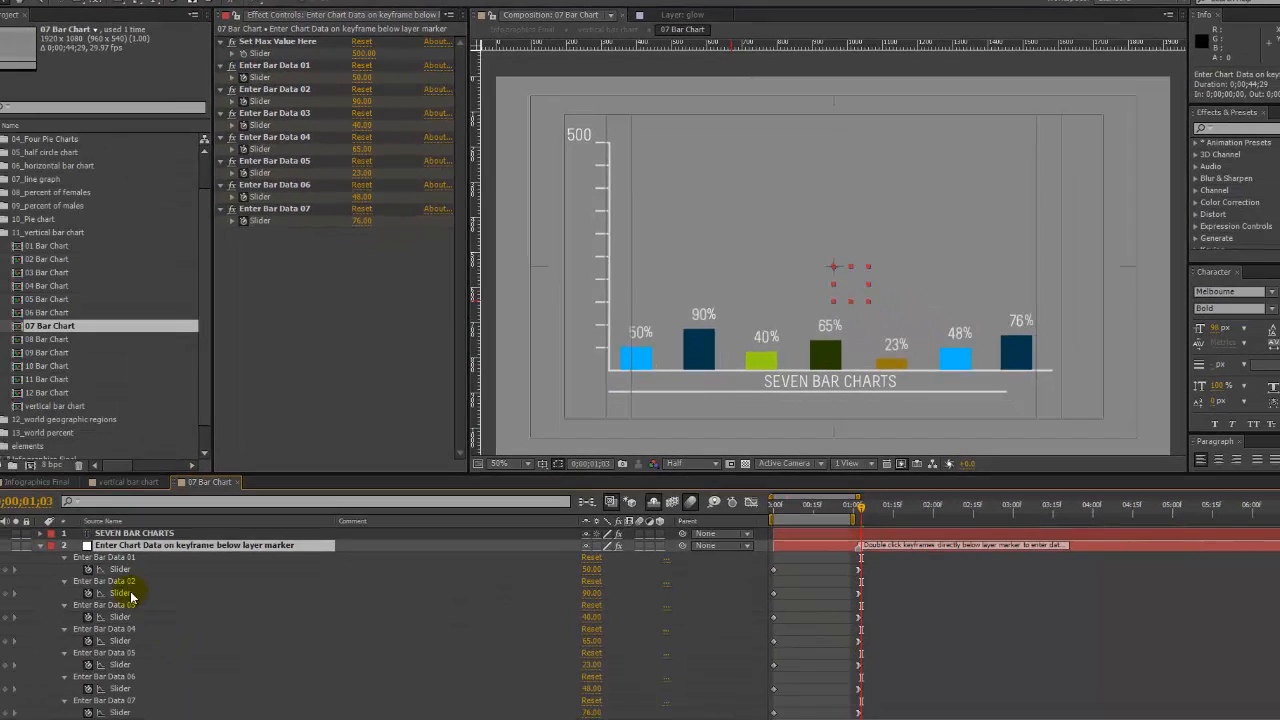
# Select the Enter Bar Data 02 value to set the second bar to 450.
pyautogui.click(104, 580)
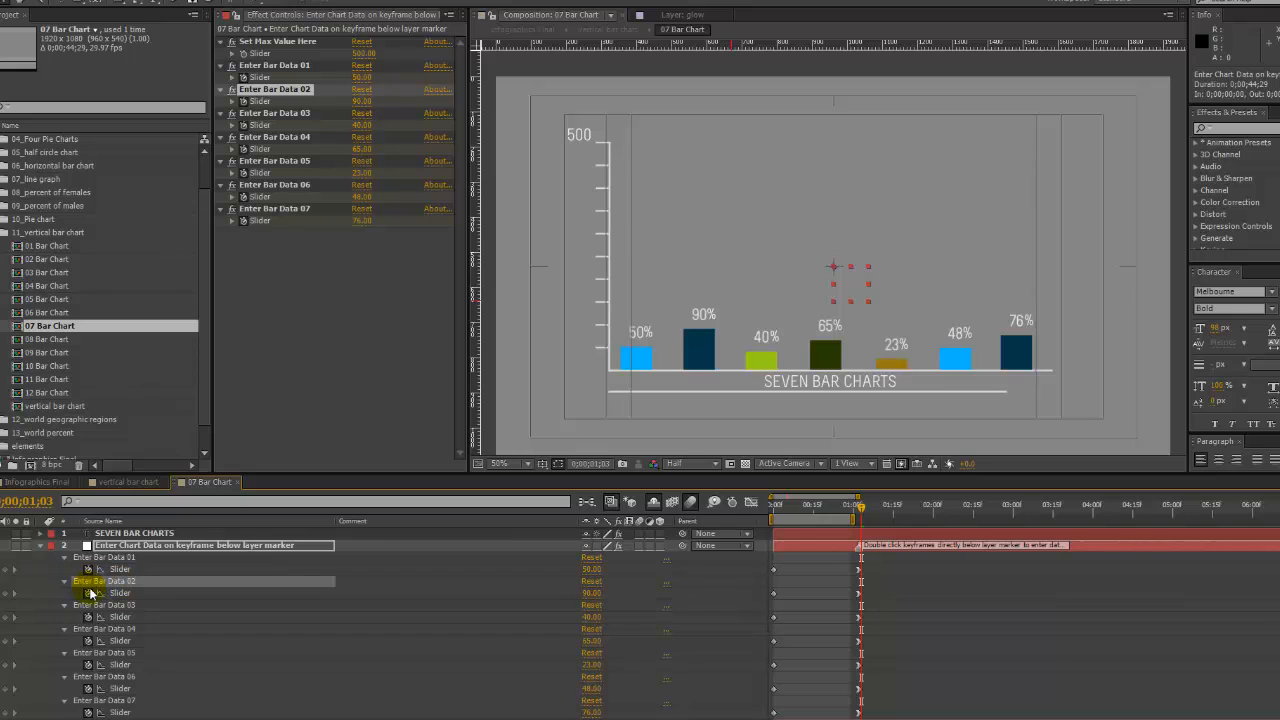
pyautogui.moveTo(860, 592)
pyautogui.write('450')
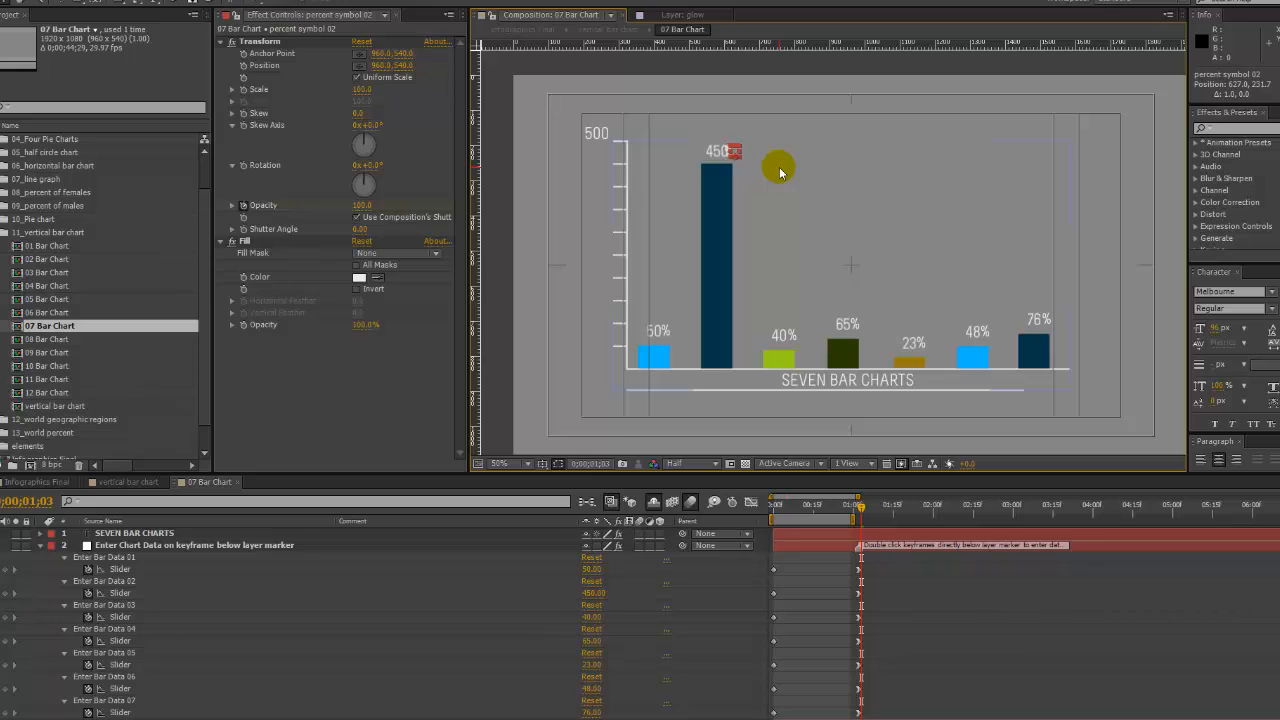
pyautogui.moveTo(784, 196)
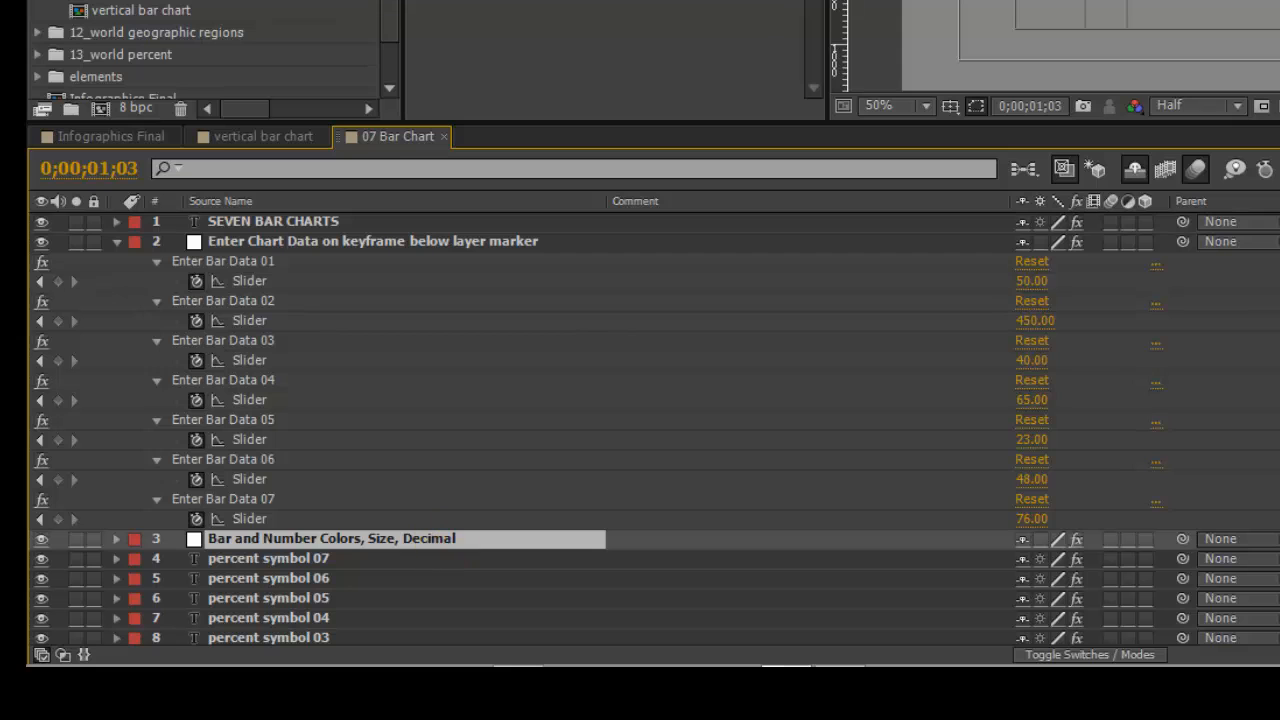
# In Bar and Number Colors, enable Dollar Symbol and disable Percent Symbol for the value labels.
pyautogui.doubleClick(330, 538)
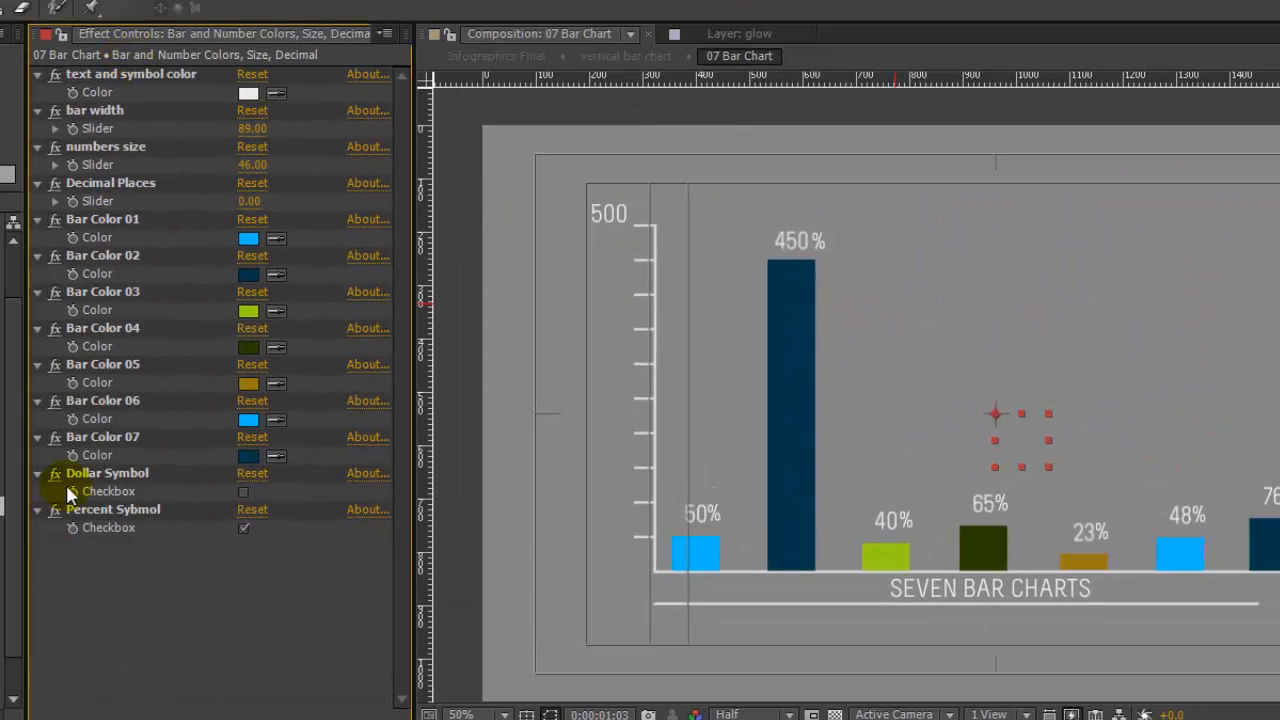
pyautogui.click(106, 472)
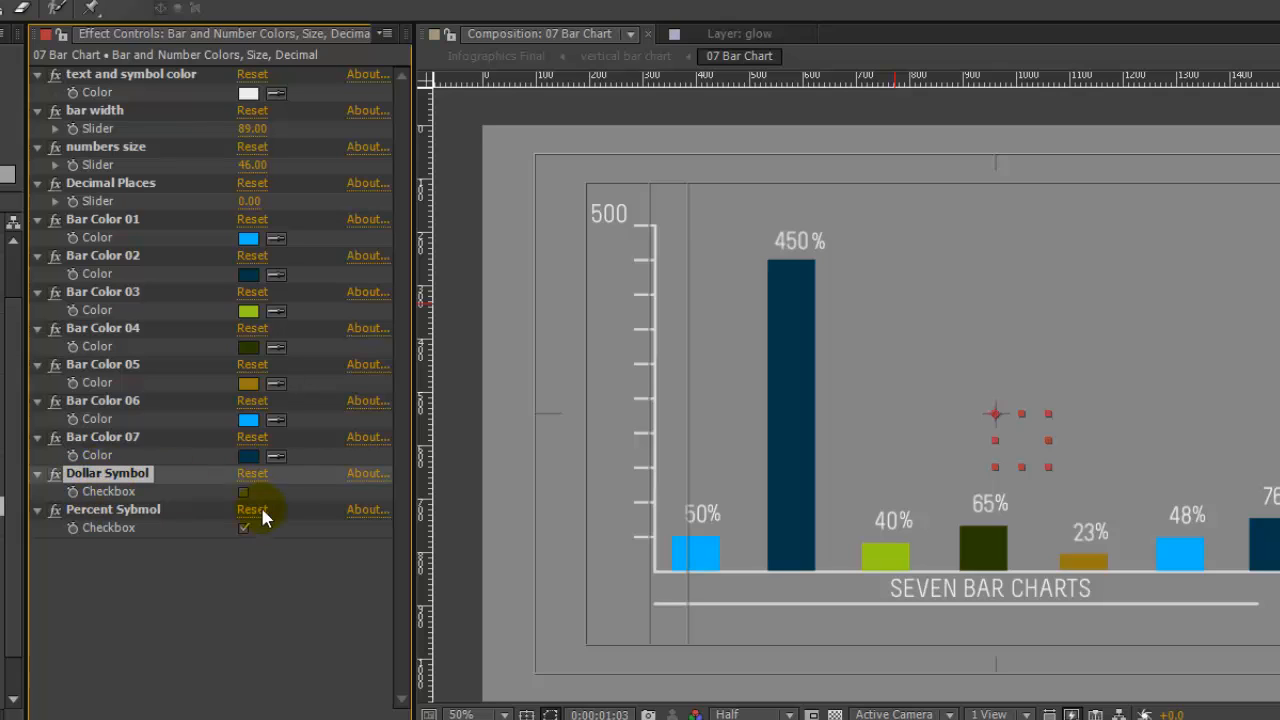
pyautogui.click(244, 492)
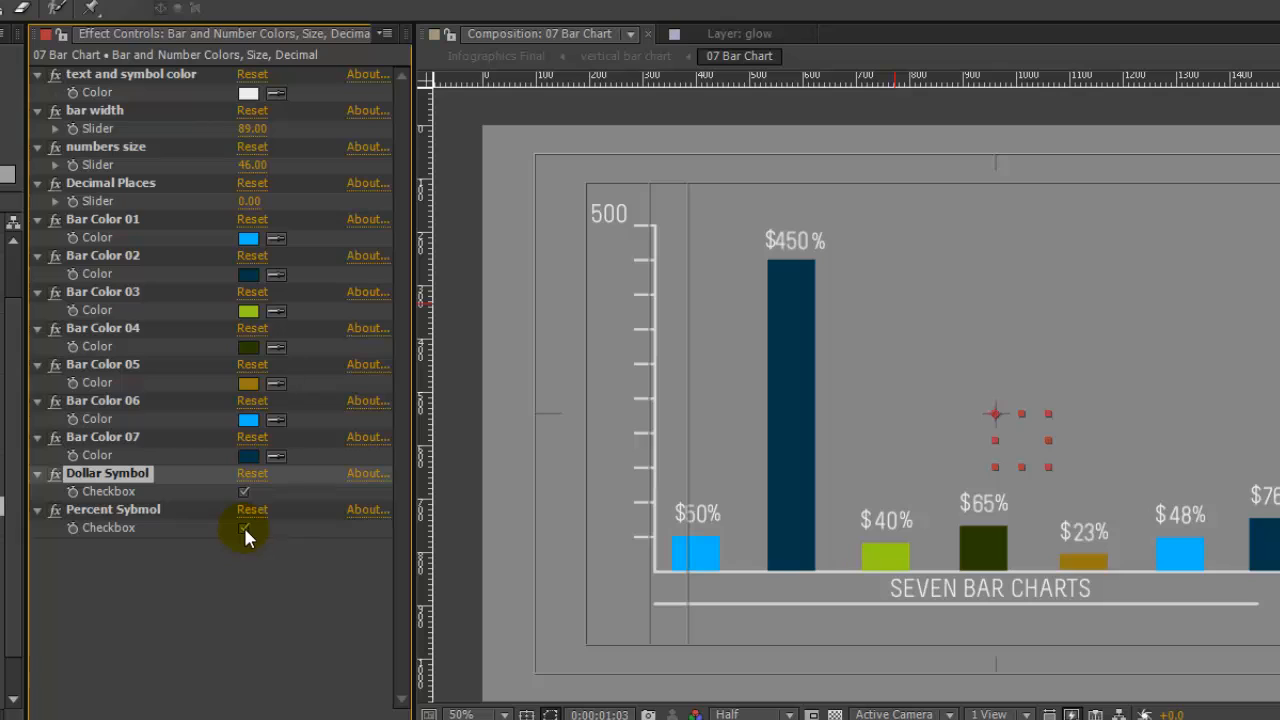
pyautogui.click(244, 528)
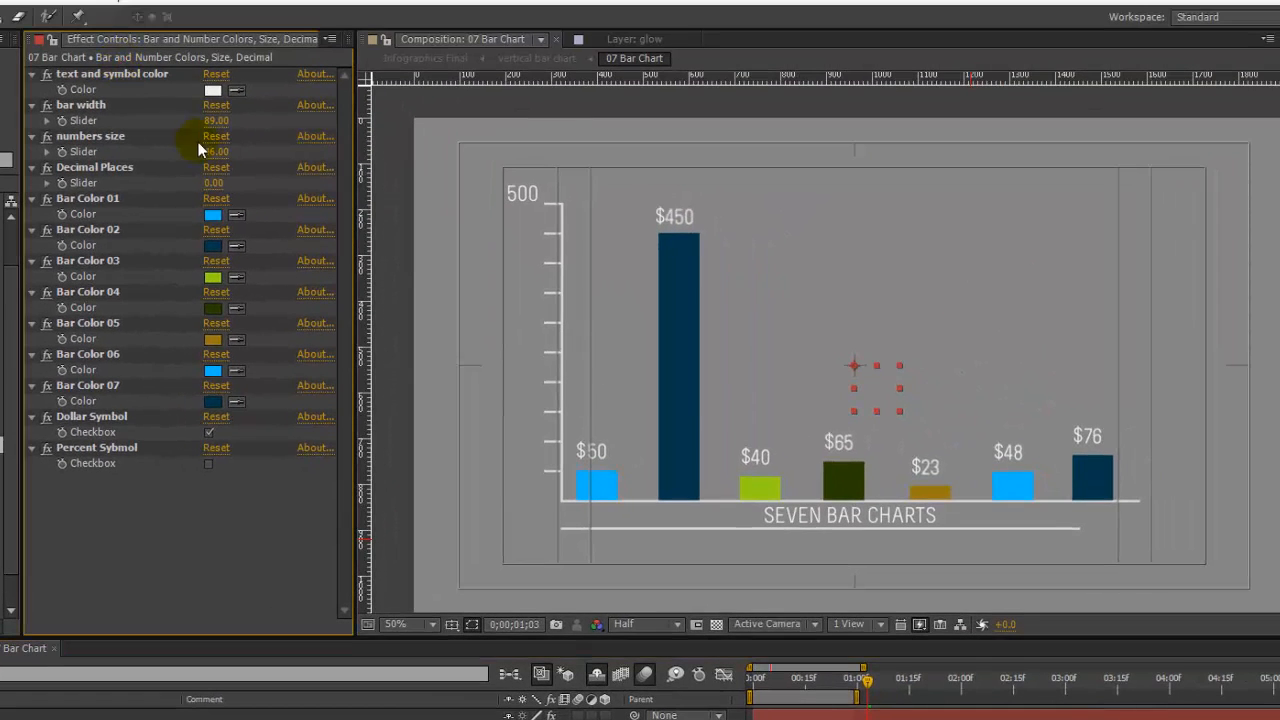
# Scrub the numbers size slider to enlarge the dollar labels, settling near 54.
pyautogui.moveTo(216, 152); pyautogui.dragTo(216, 152)
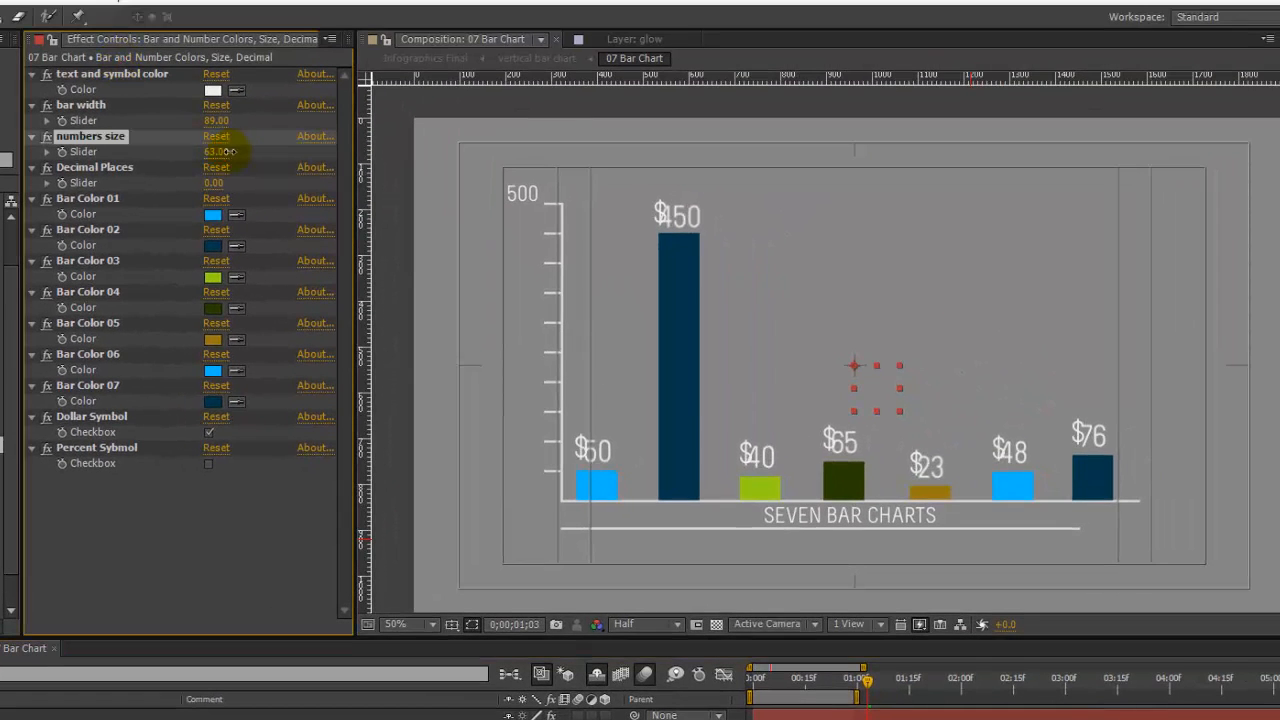
pyautogui.moveTo(220, 152); pyautogui.dragTo(260, 148)
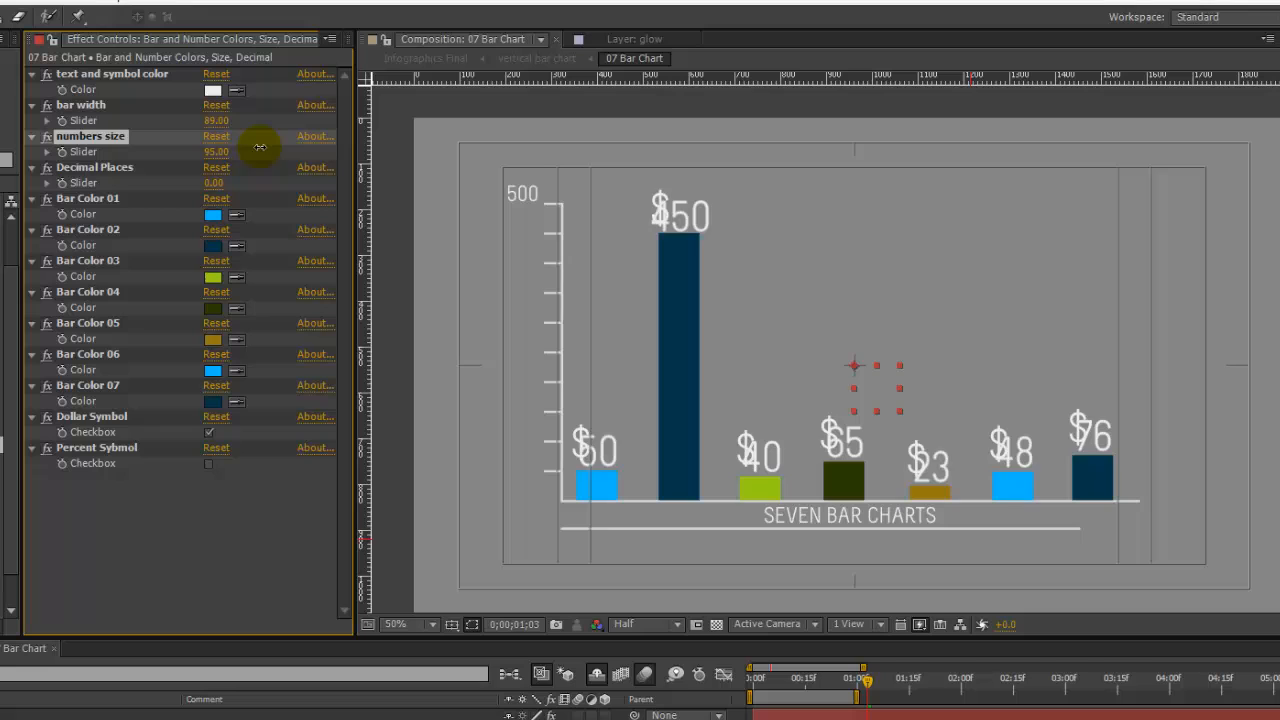
pyautogui.moveTo(260, 152); pyautogui.dragTo(220, 152)
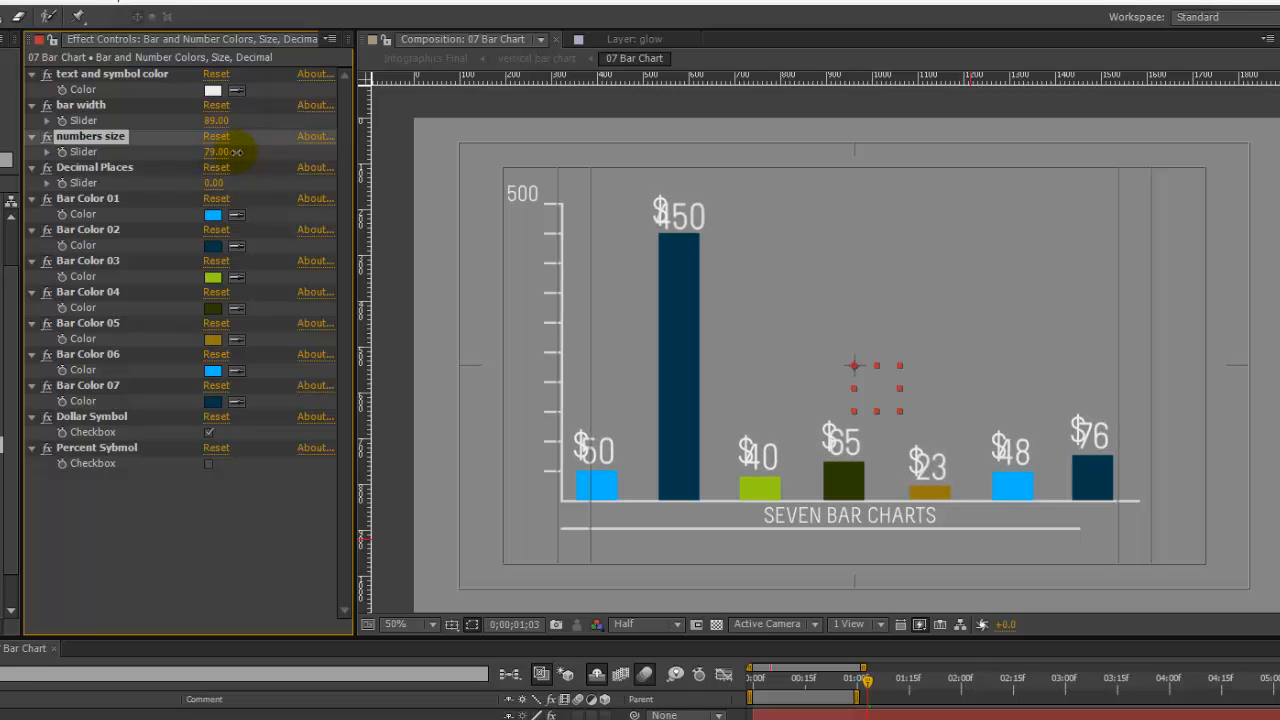
pyautogui.moveTo(220, 152); pyautogui.dragTo(208, 152)
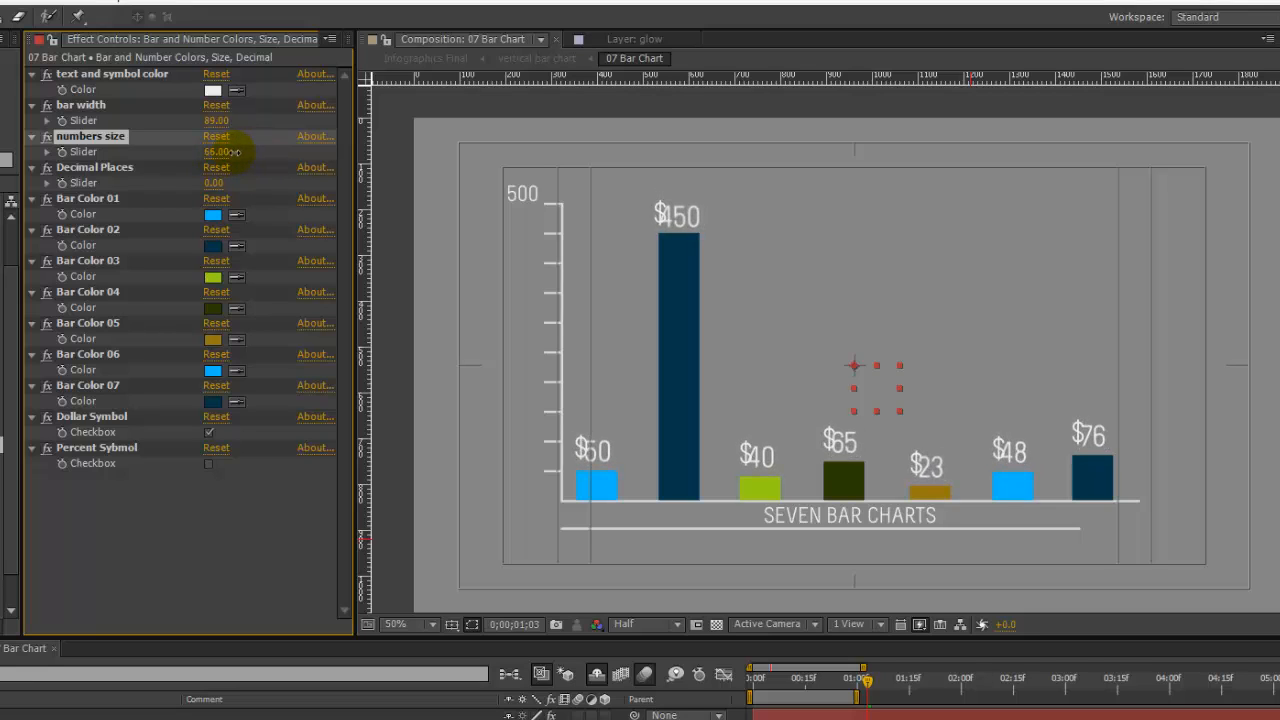
pyautogui.moveTo(224, 152); pyautogui.dragTo(210, 152)
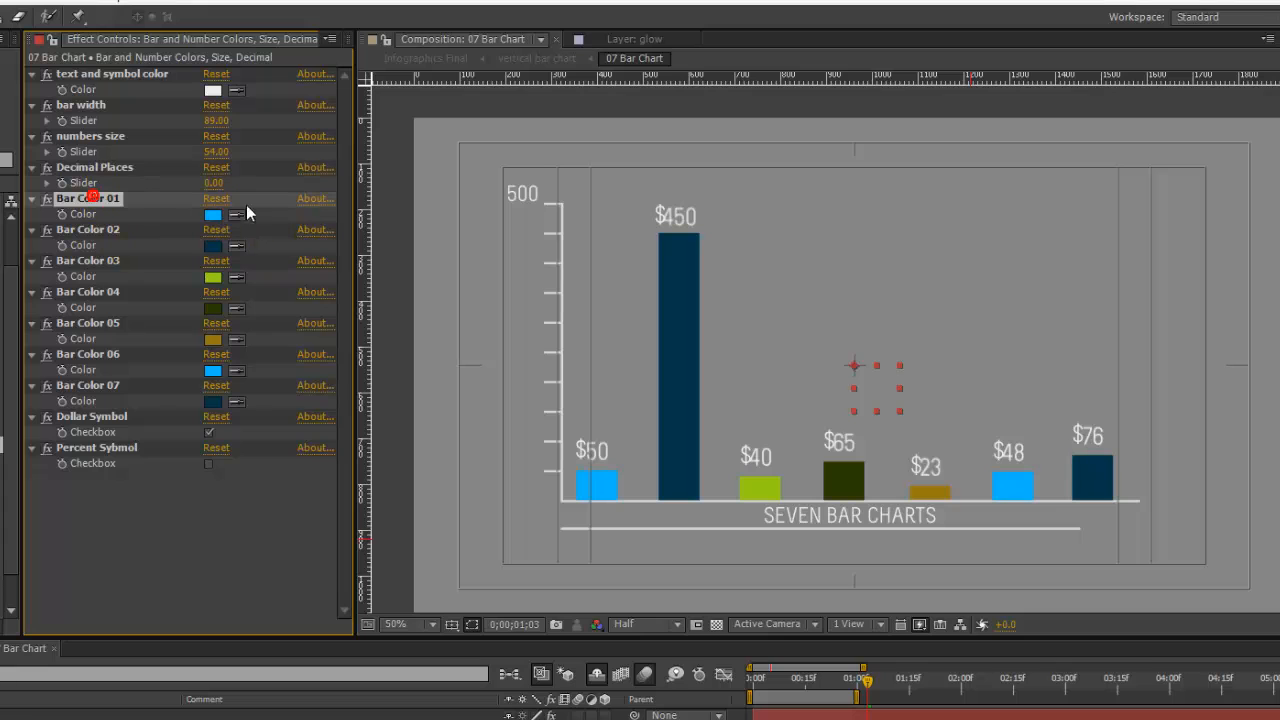
# Change Bar Color 01 to pink in the Color dialog.
pyautogui.click(212, 214)
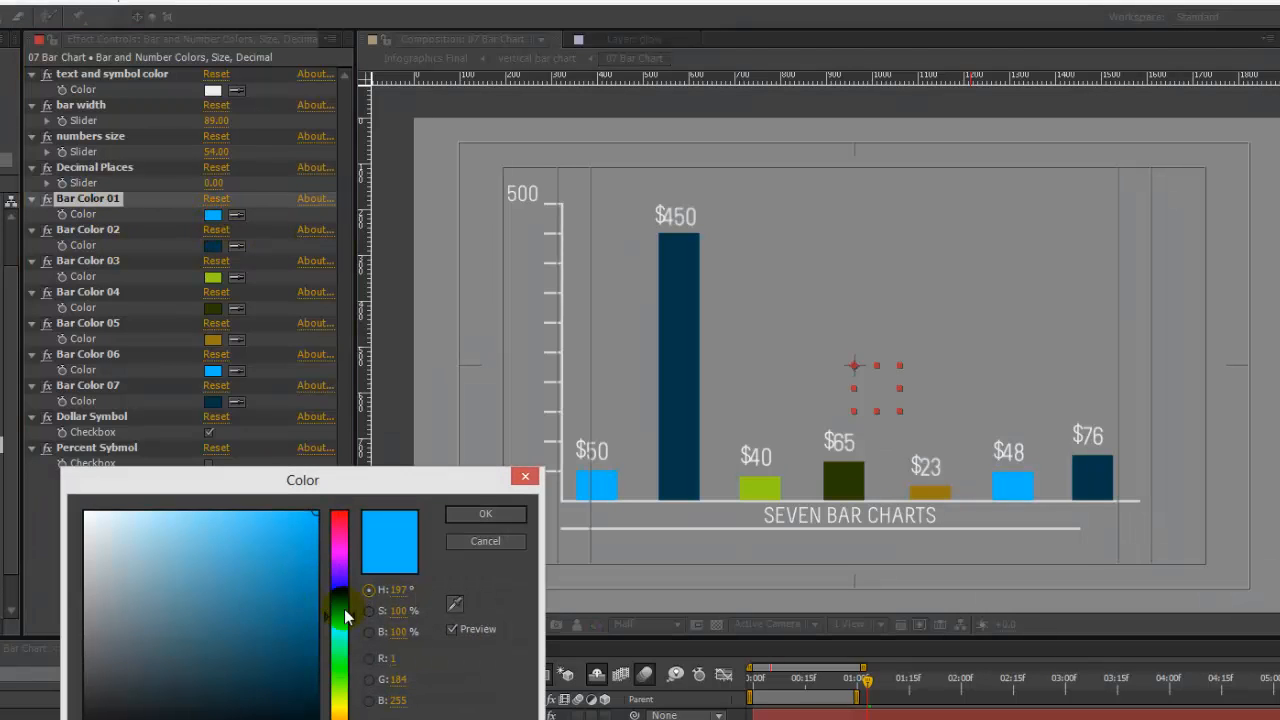
pyautogui.click(484, 512)
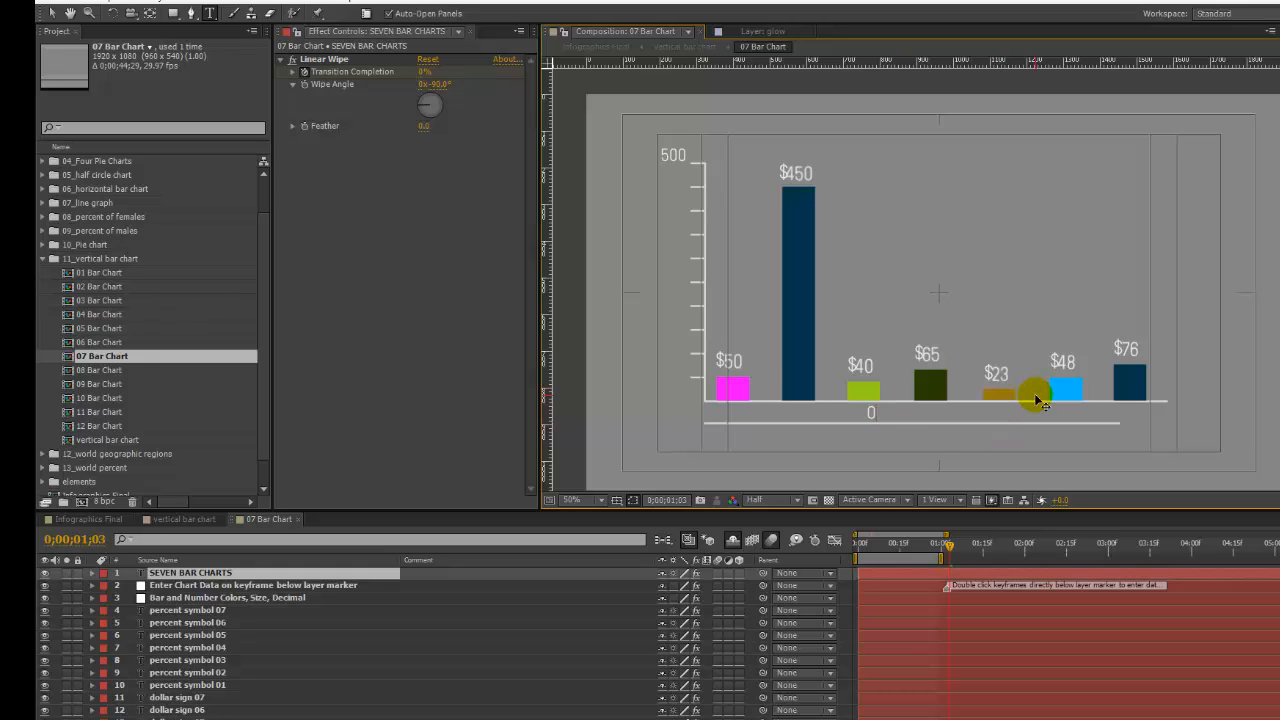
# Change the chart caption to 'Our New Text Area' and return to the vertical bar chart composition.
pyautogui.write('Our New')
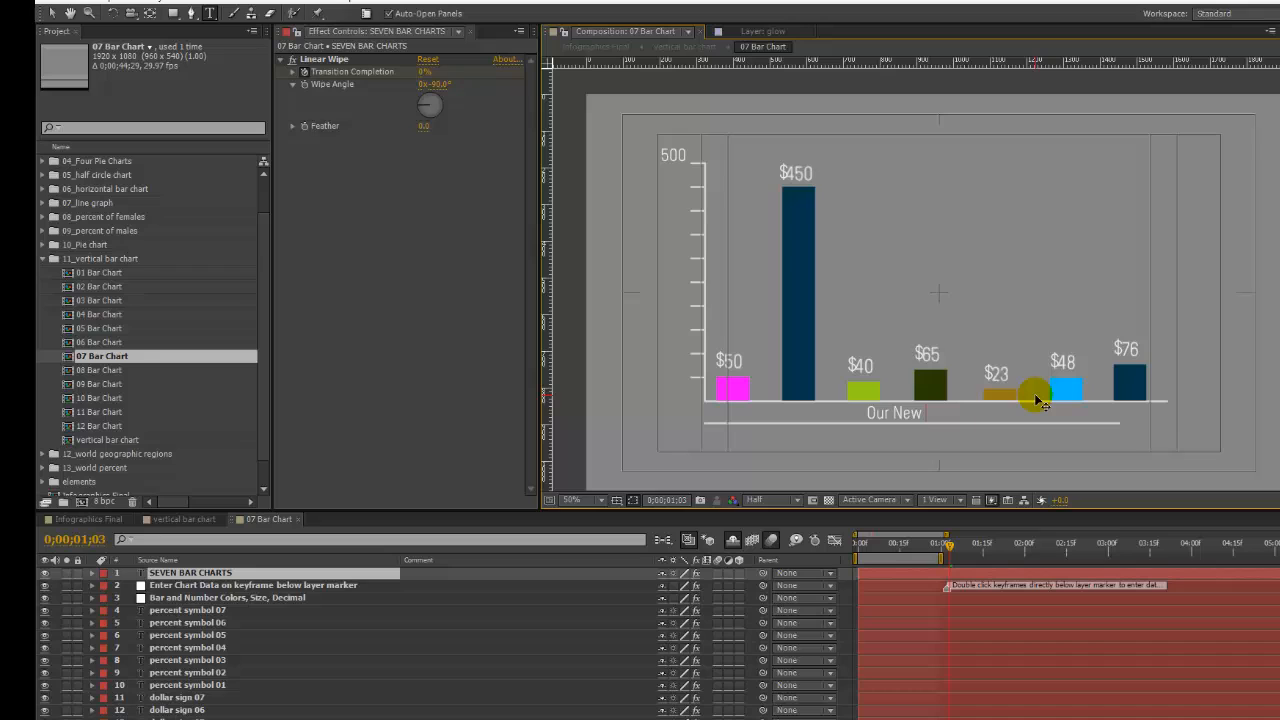
pyautogui.write('Text Area')
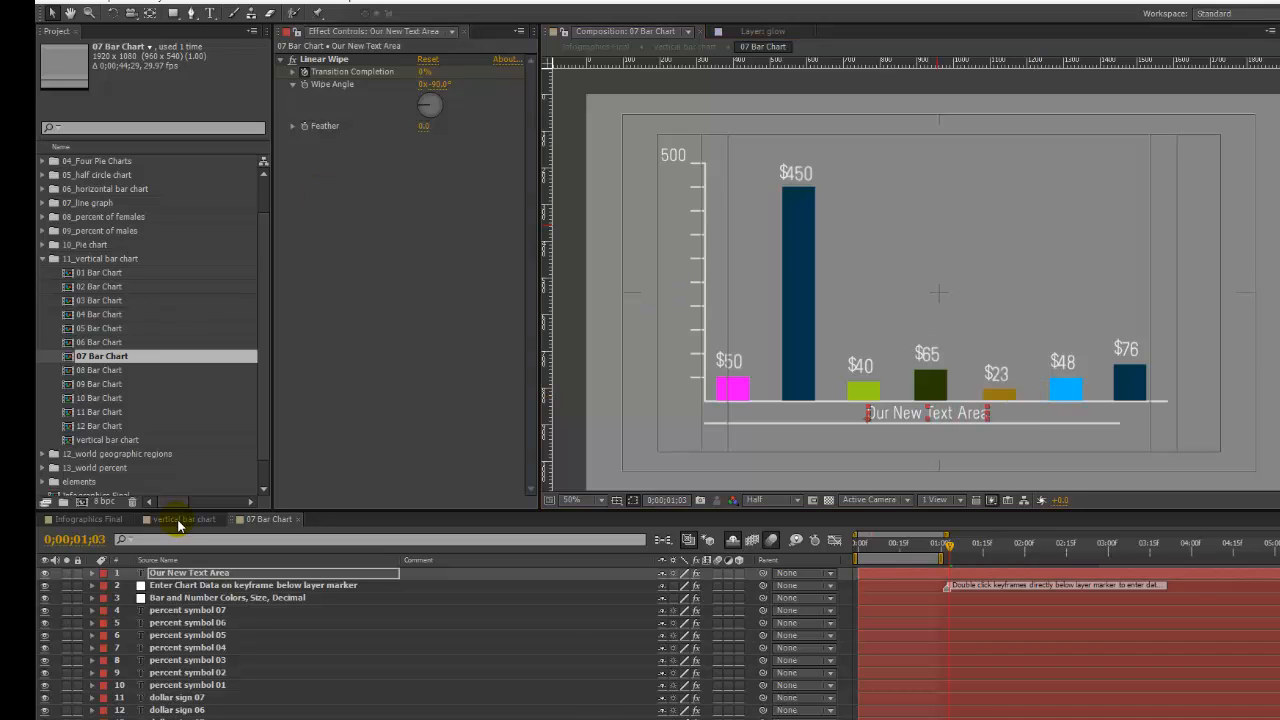
pyautogui.click(184, 520)
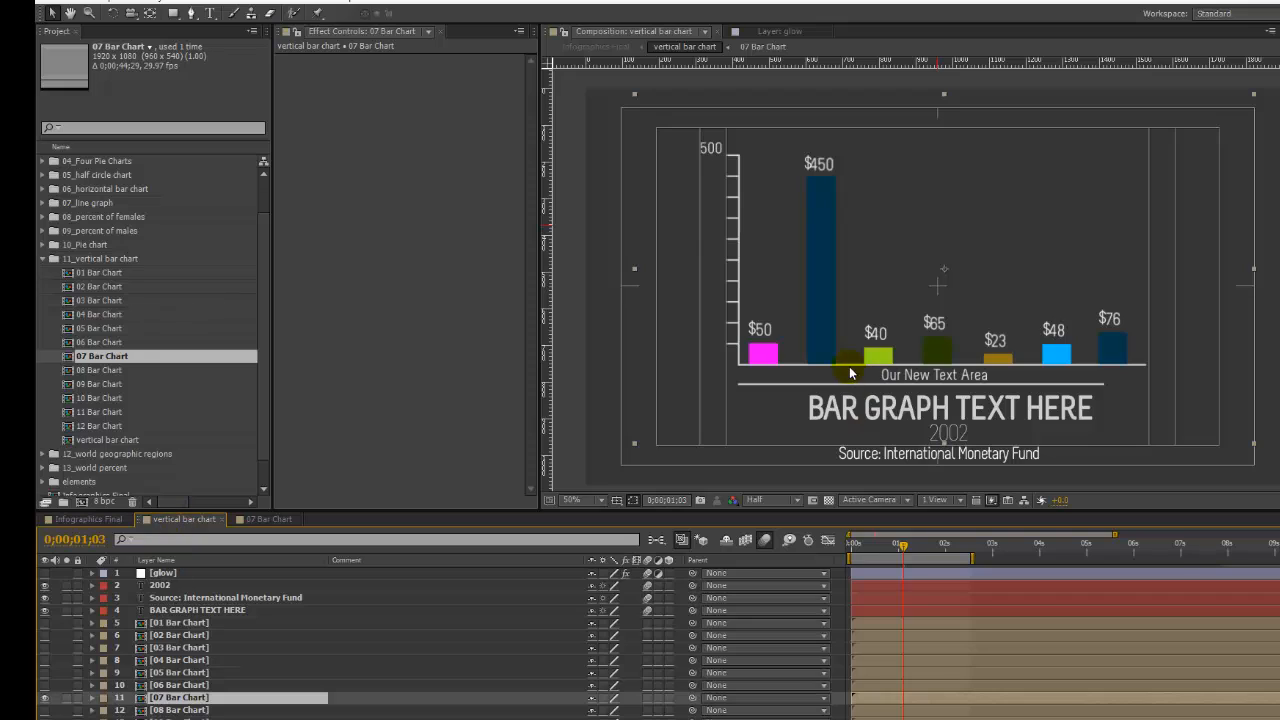